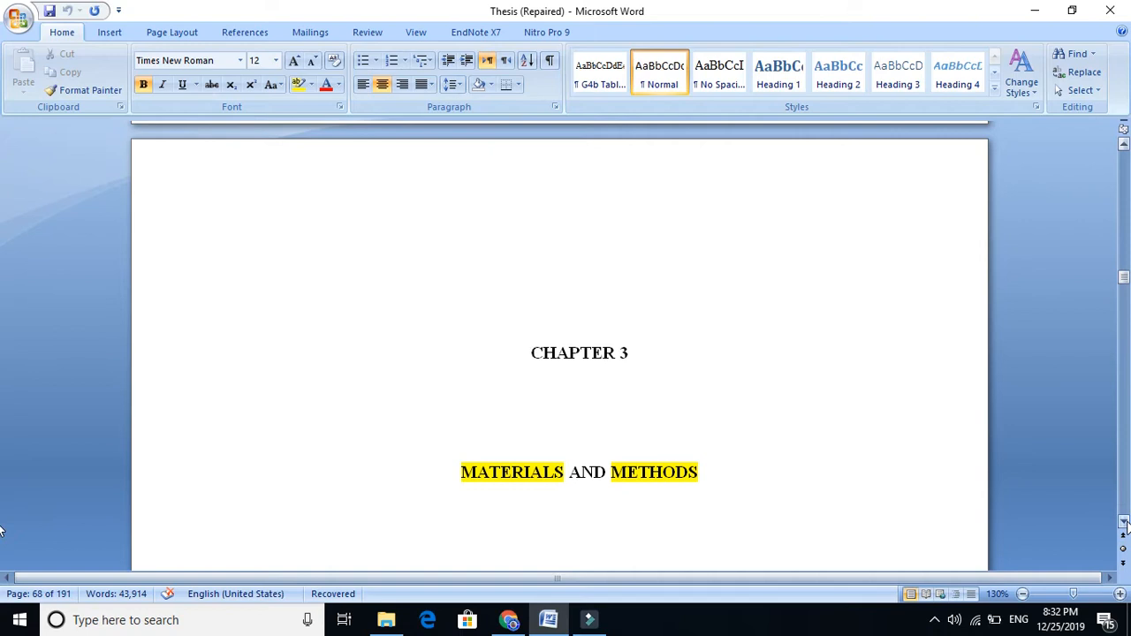
Step: Scroll through chapter 3 from the research flow chart down to the 3.8 Summary section
scroll("up", 3)
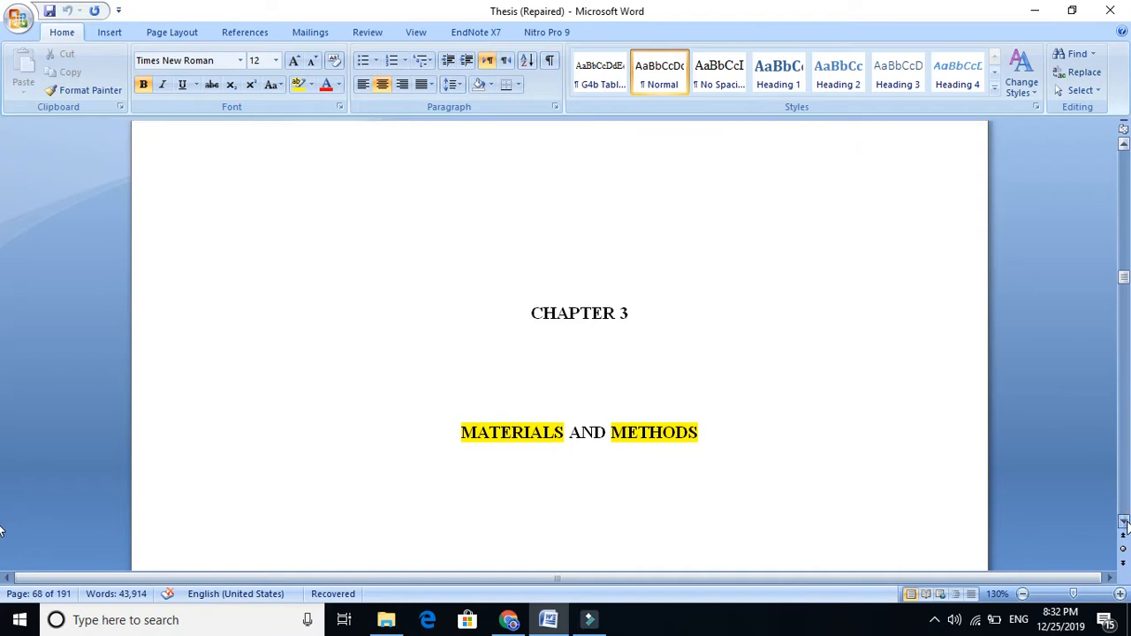
scroll("down", 3)
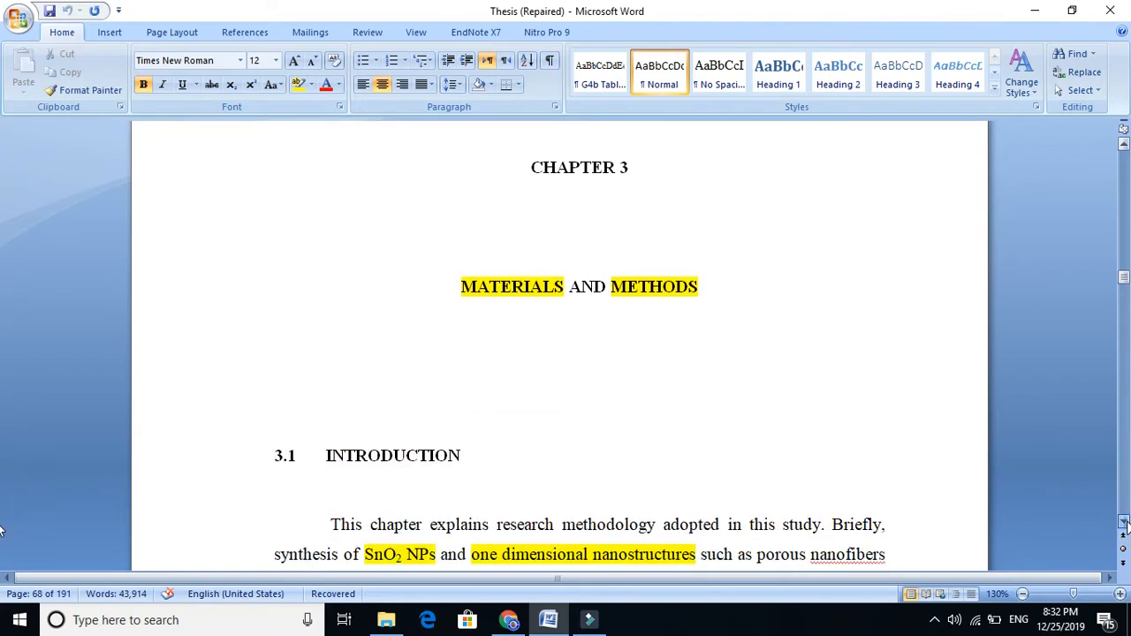
scroll("down", 3)
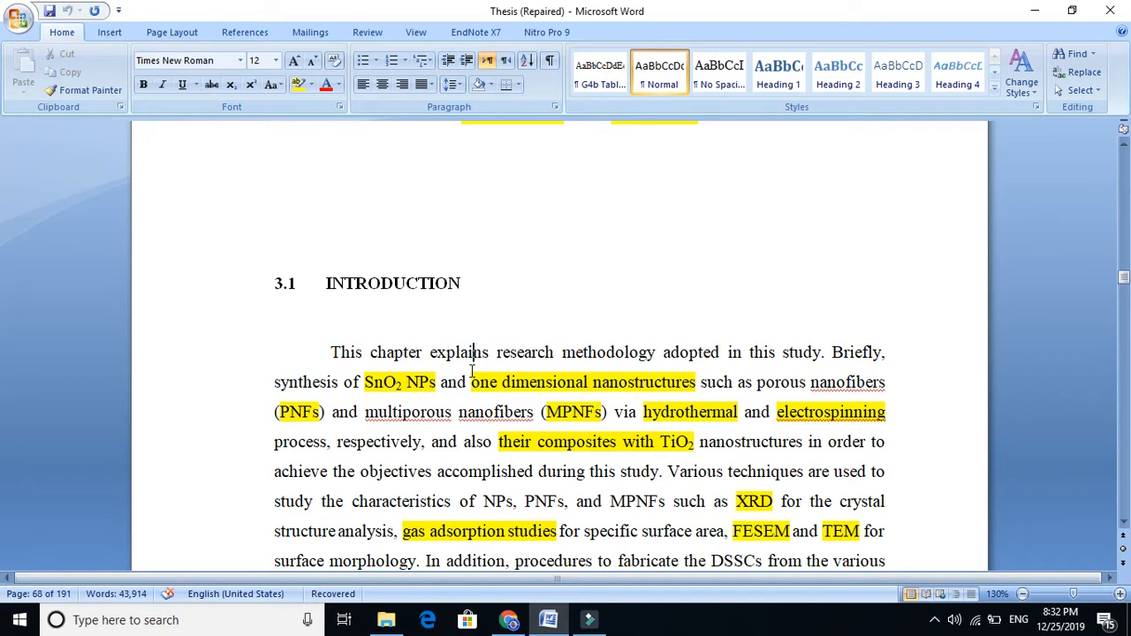
scroll("down", 3)
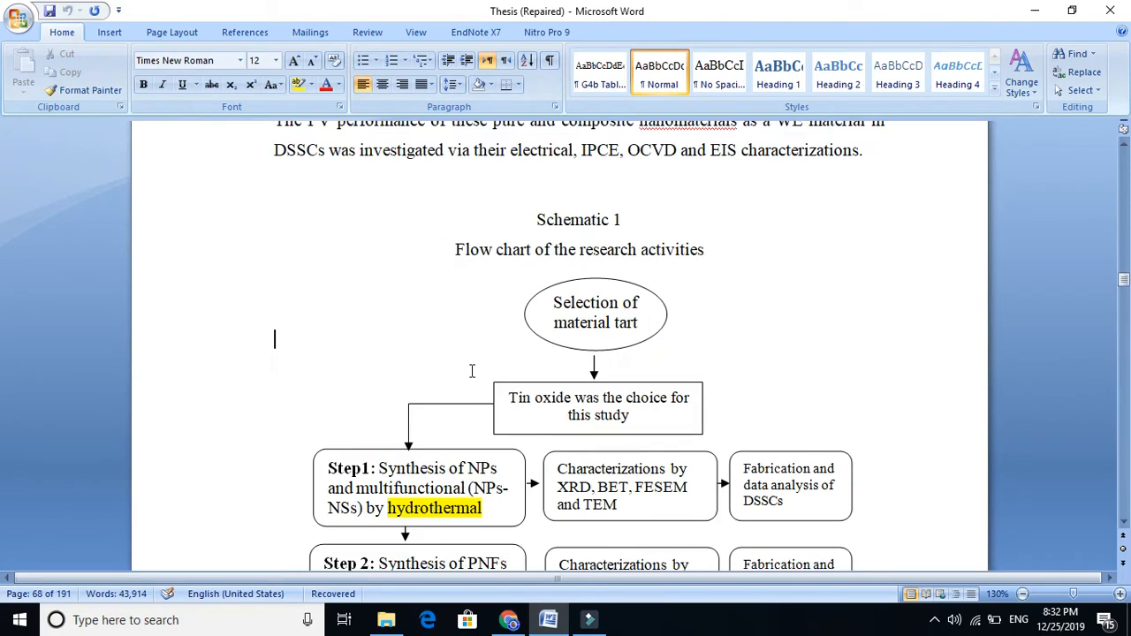
scroll("up", 3)
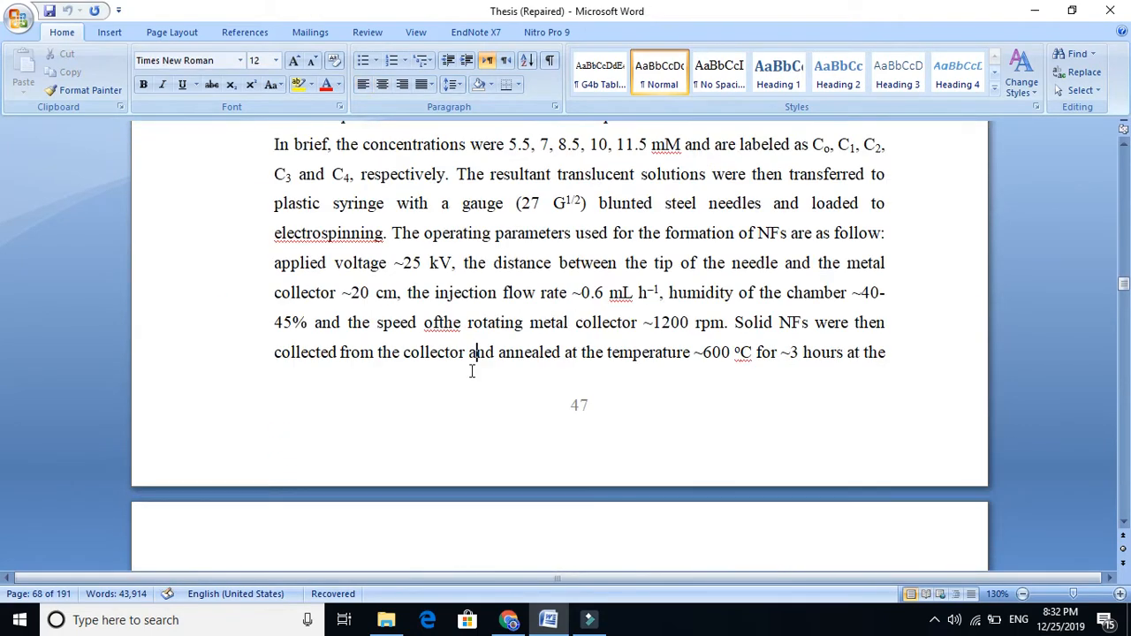
scroll("down", 3)
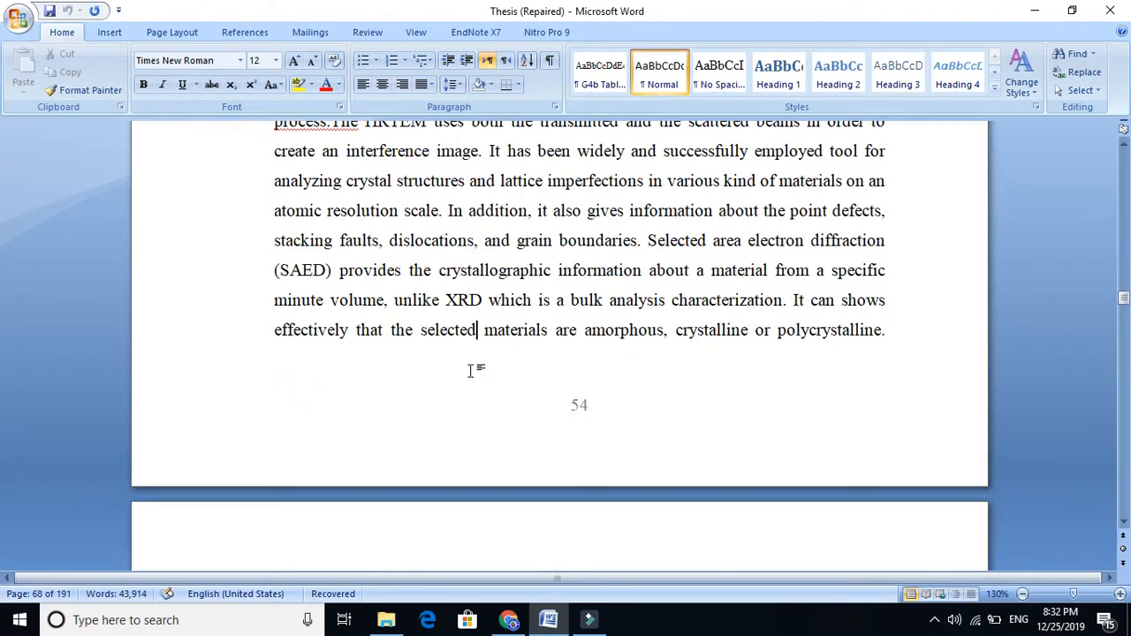
scroll("down", 3)
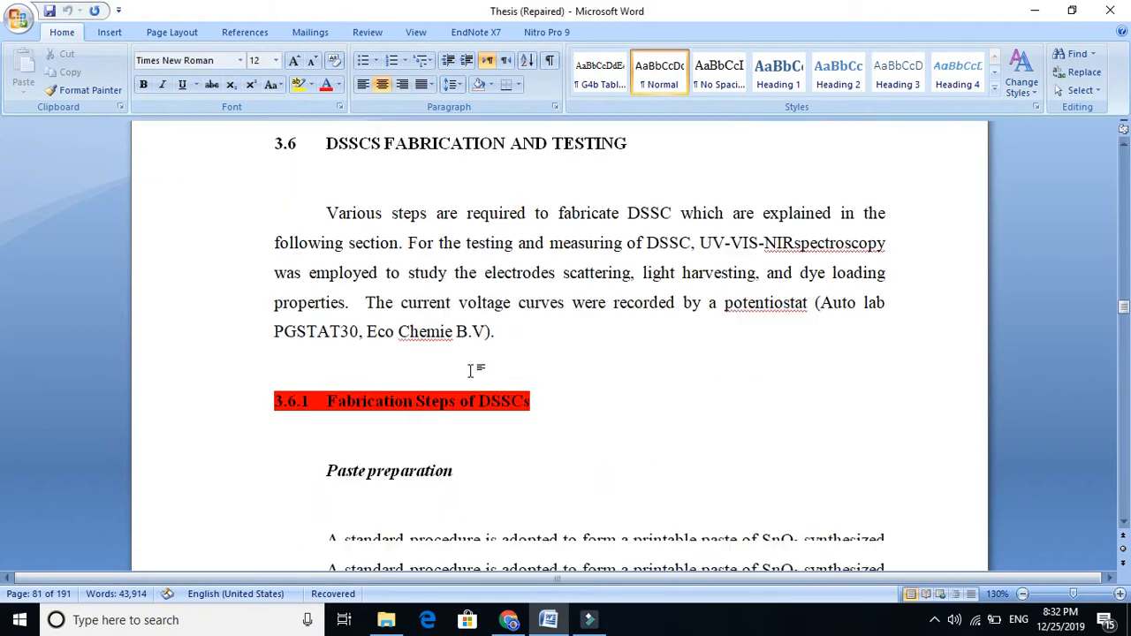
scroll("down", 3)
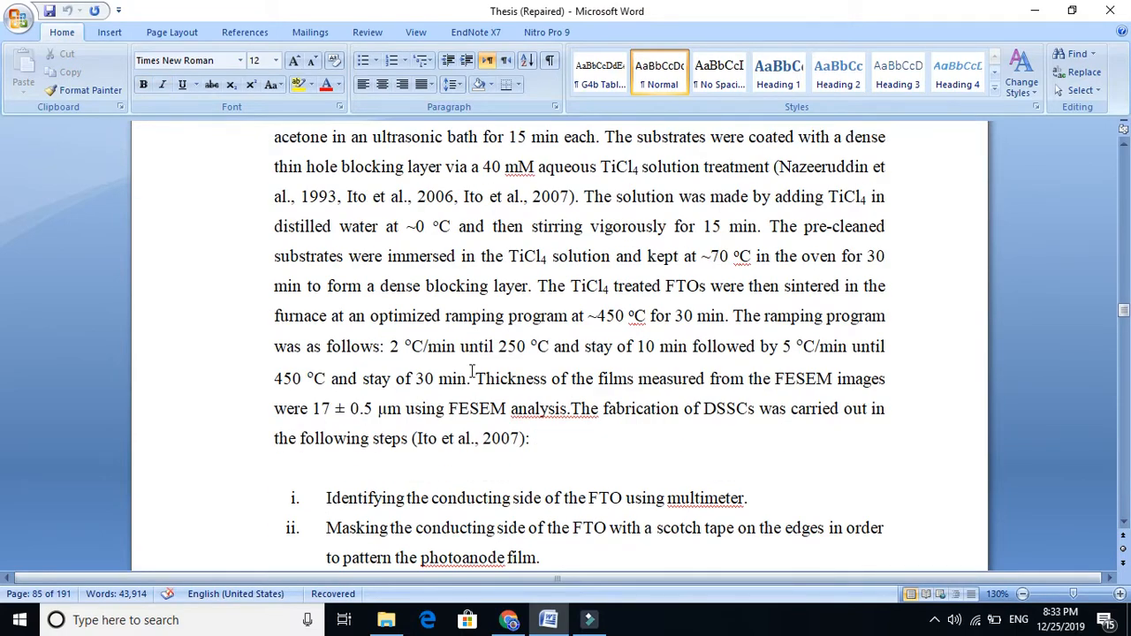
scroll("down", 3)
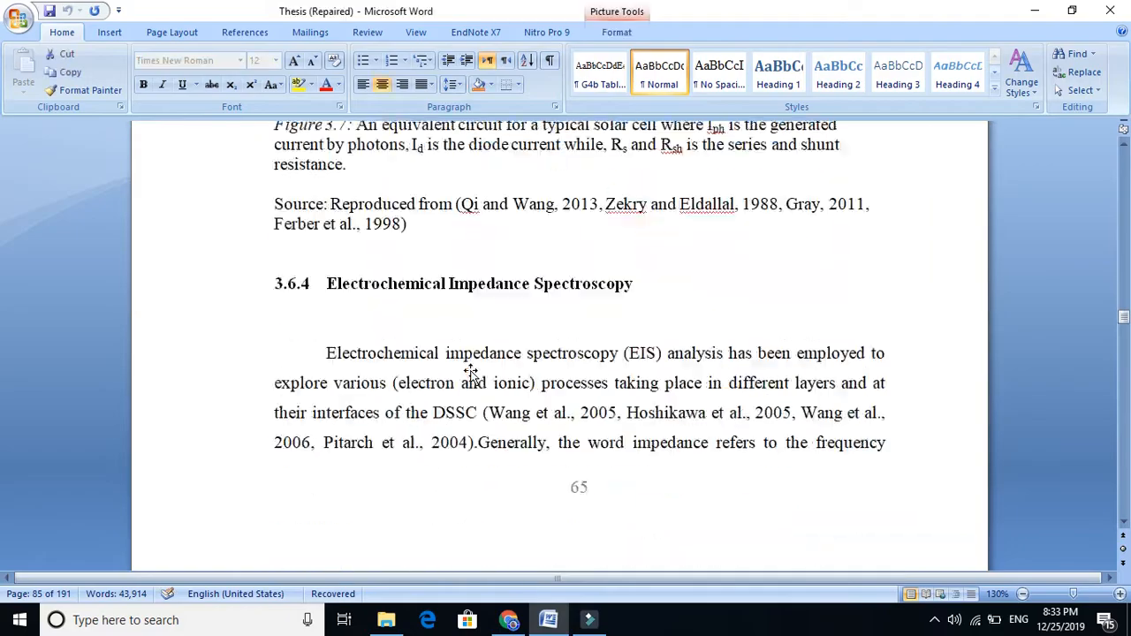
scroll("down", 3)
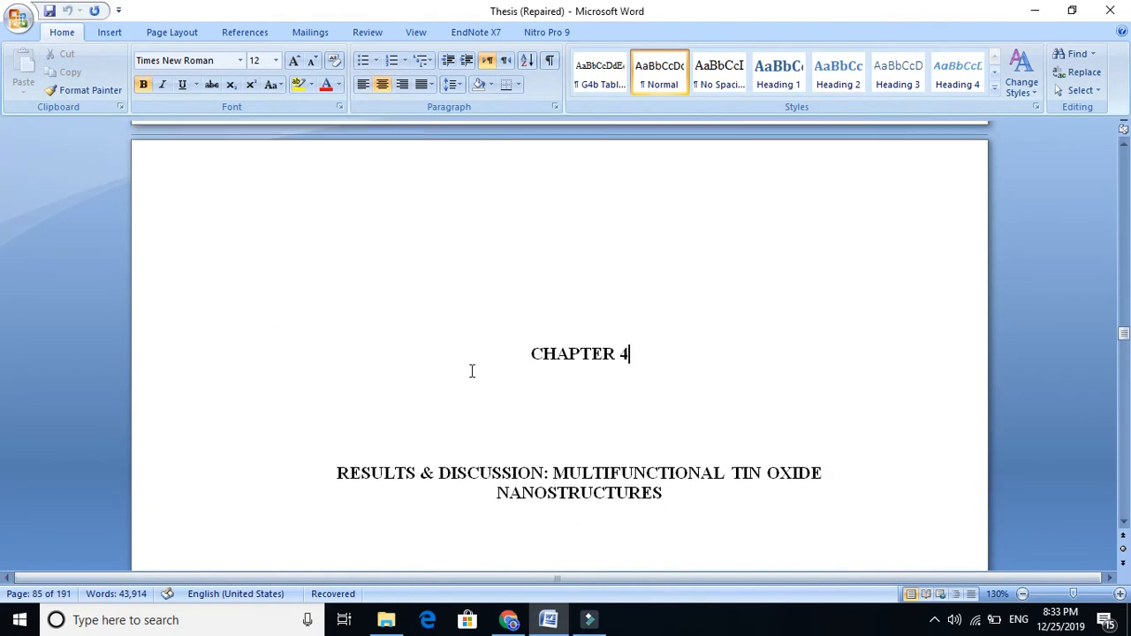
scroll("up", 3)
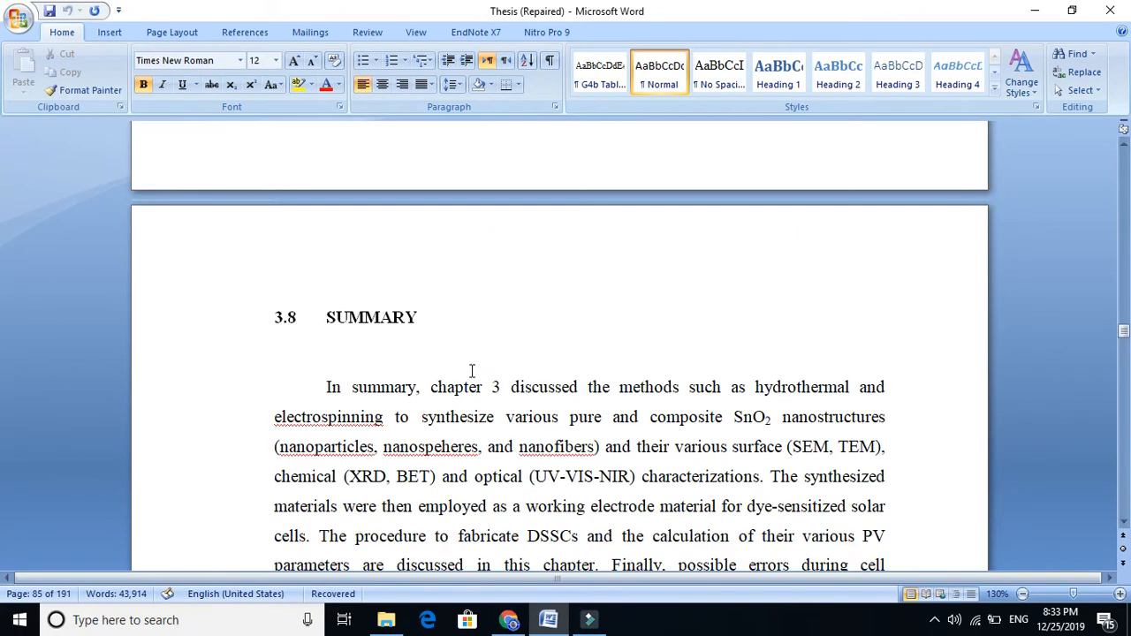
Step: Highlight electrospinning and nanoparticles, nanospheres, nanofibers in yellow in the Summary paragraph
left_click(370, 318)
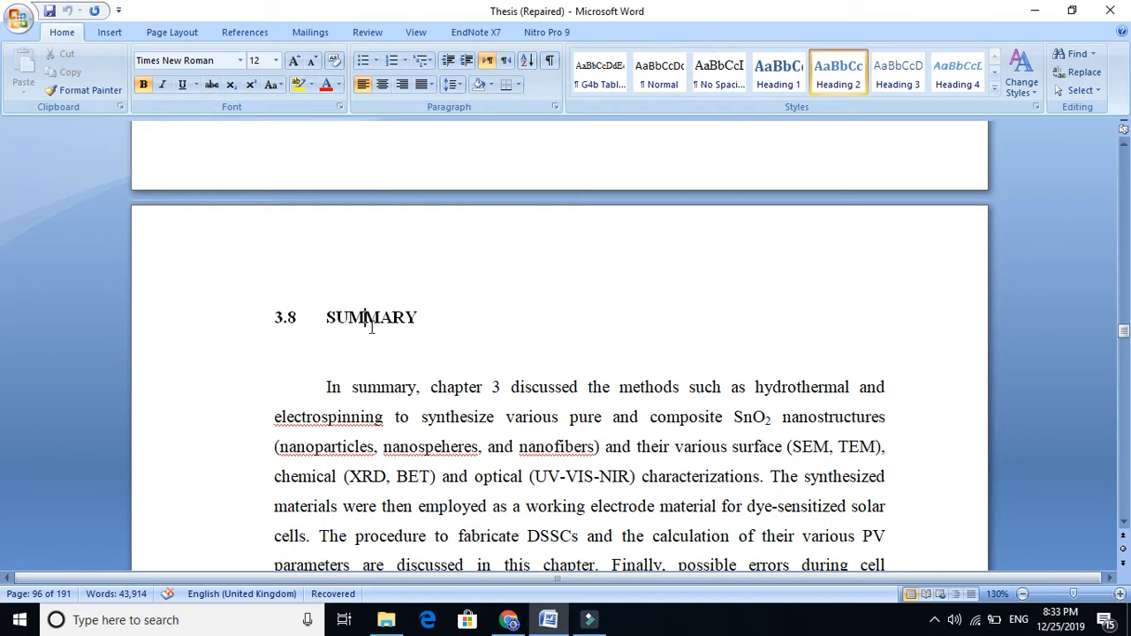
left_click(857, 433)
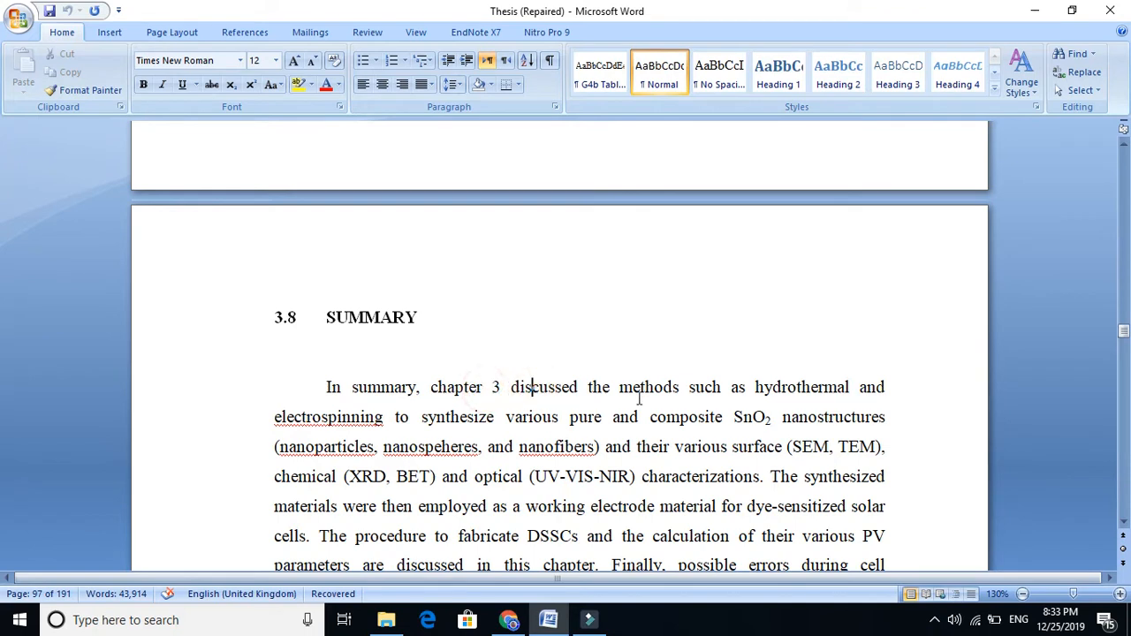
left_click(795, 387)
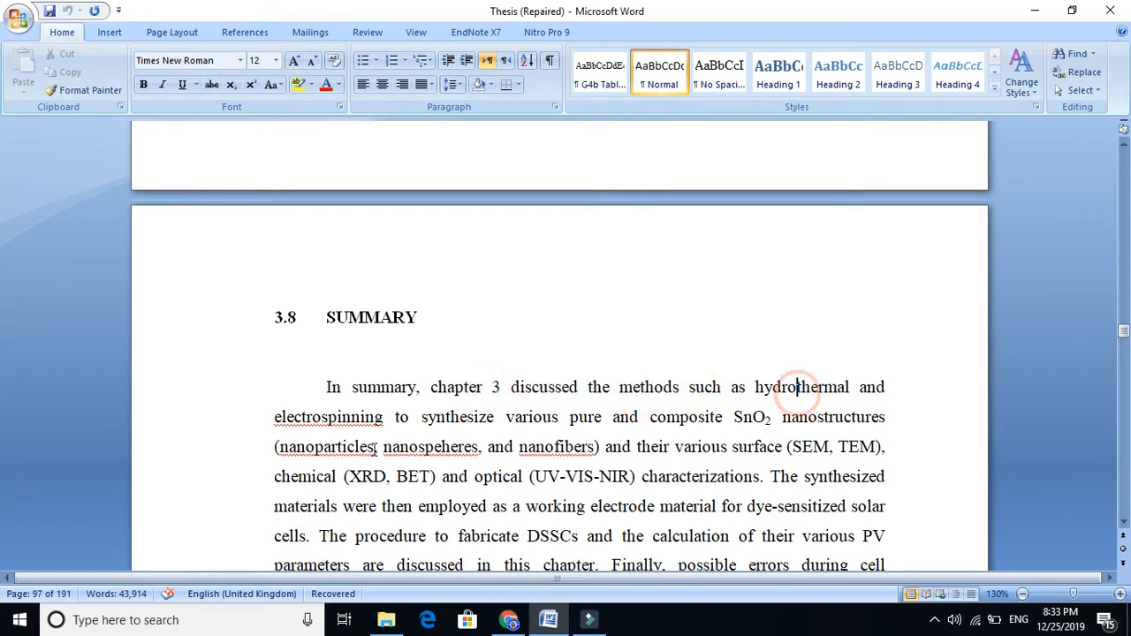
double_click(328, 417)
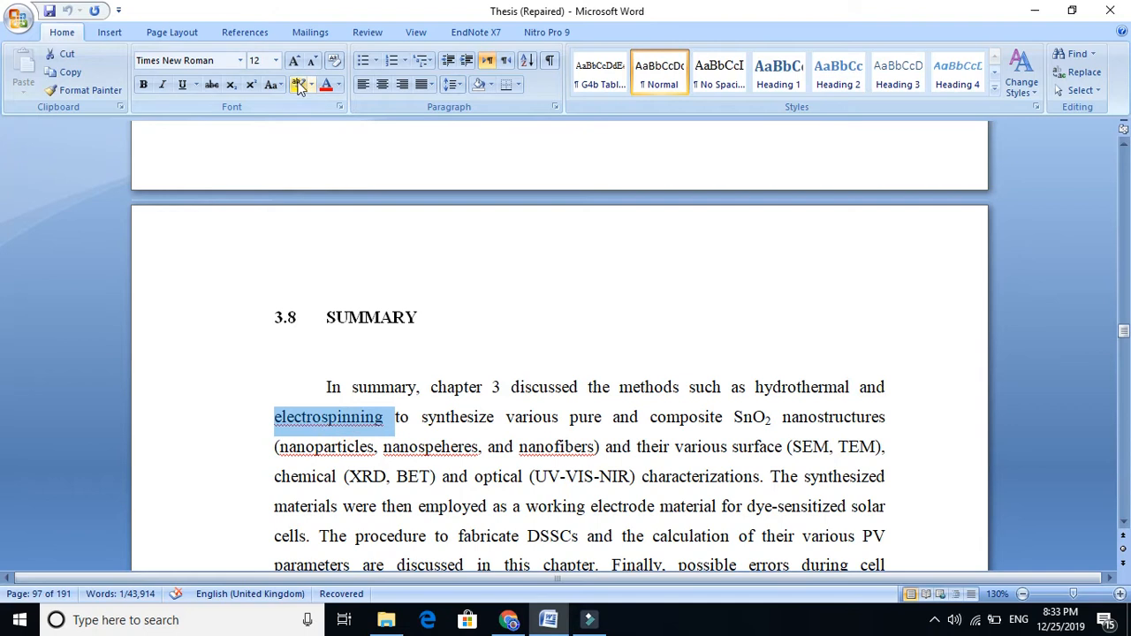
left_click(300, 85)
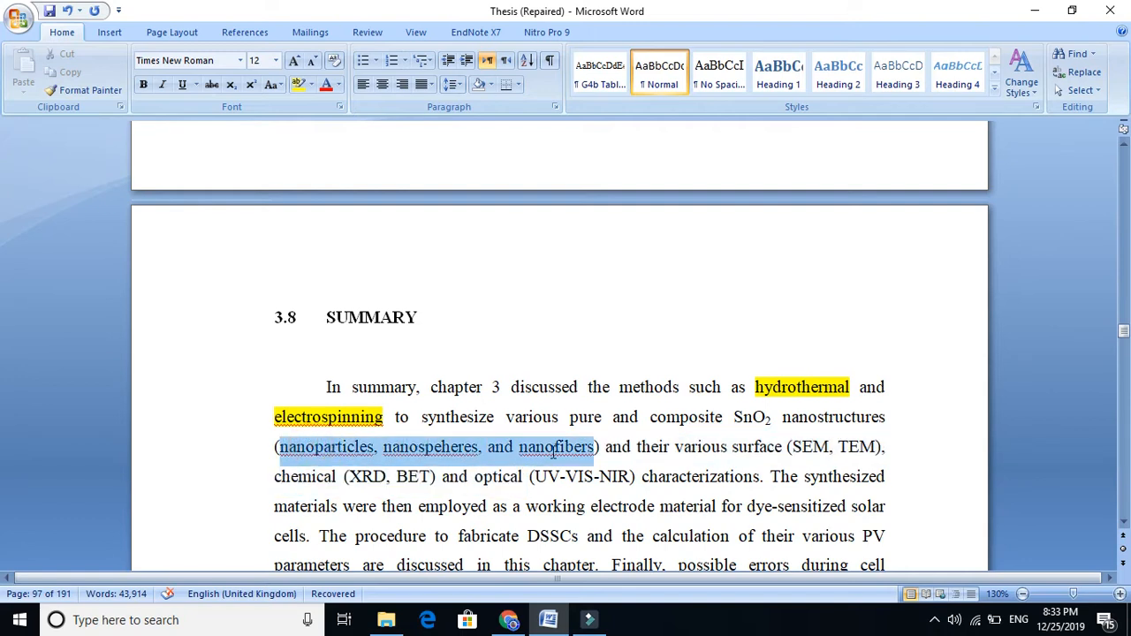
left_click(299, 85)
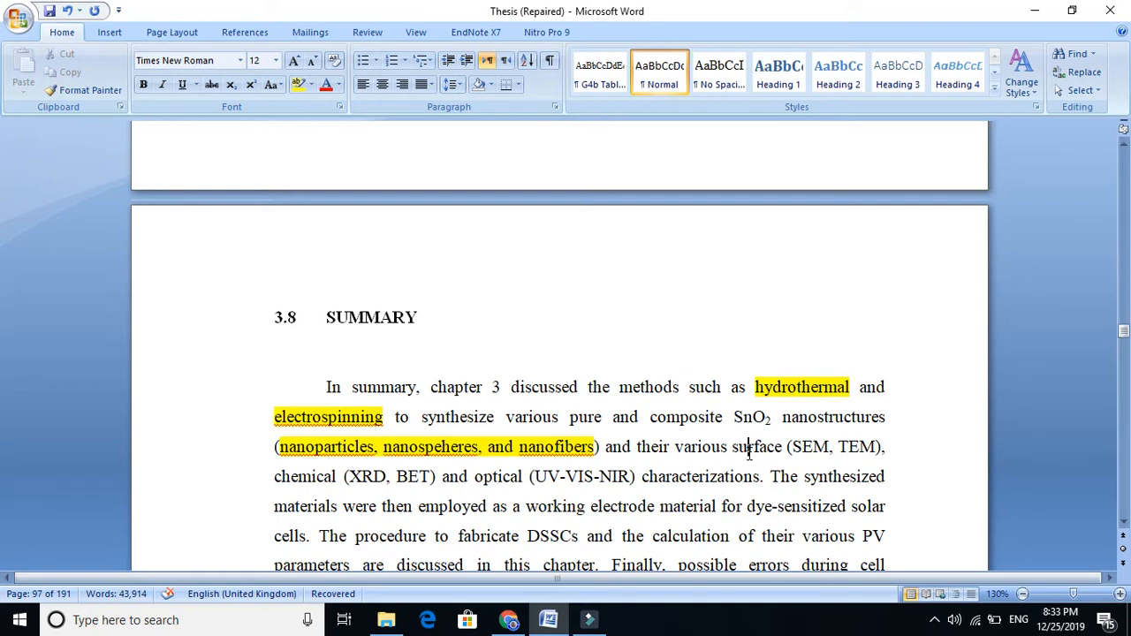
Step: Highlight SEM, TEM, chemical and optical in yellow in the Summary paragraph
double_click(758, 446)
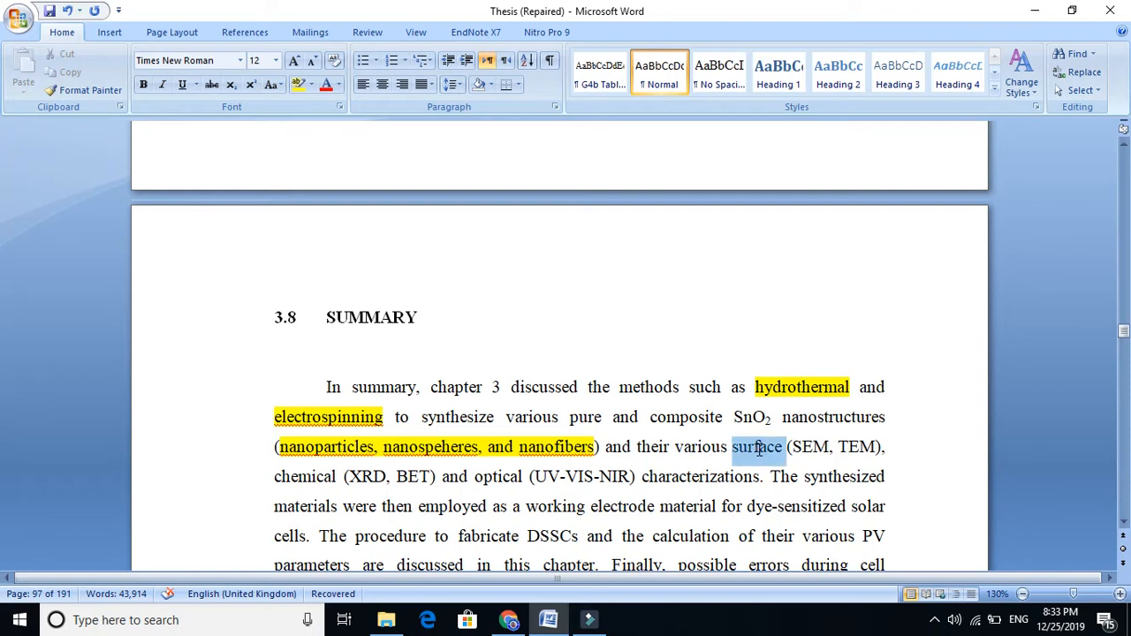
double_click(856, 445)
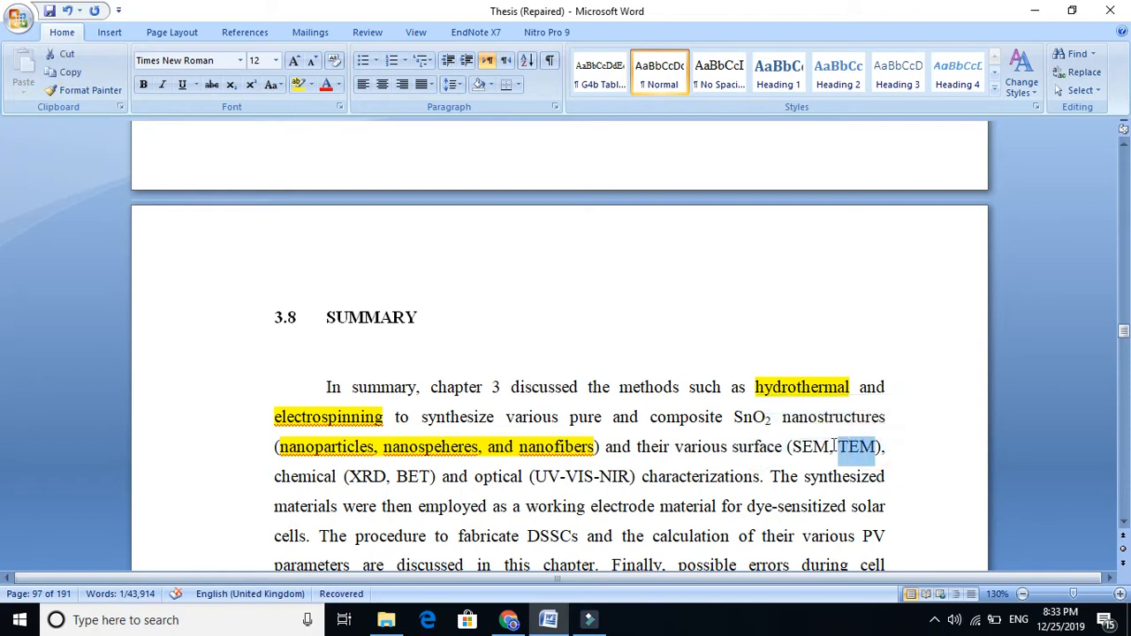
left_click(299, 85)
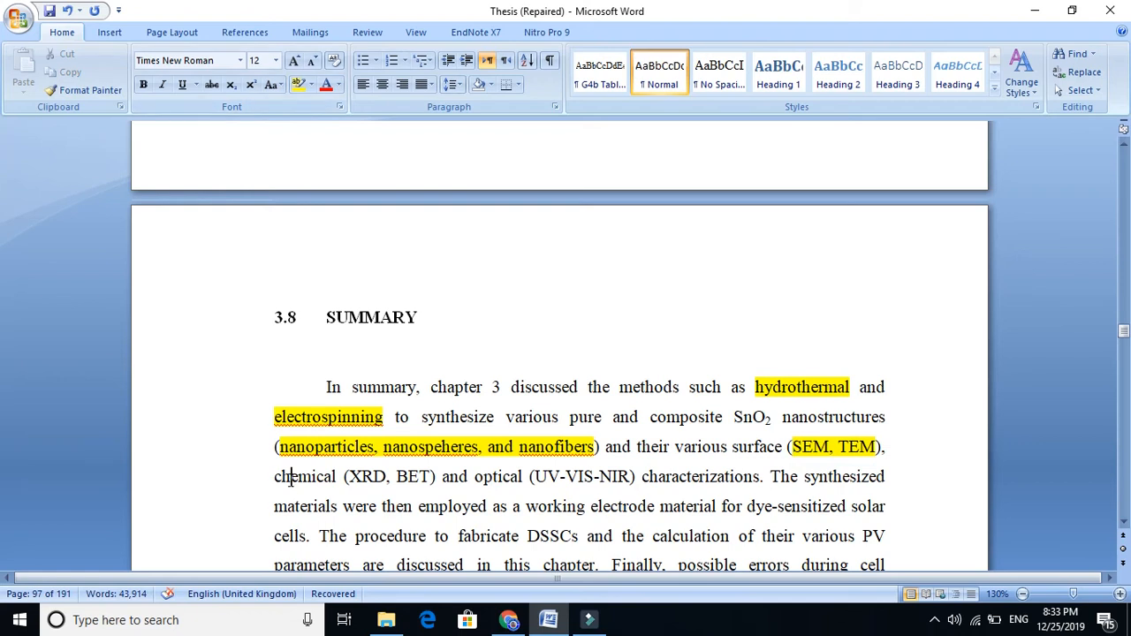
left_click(295, 85)
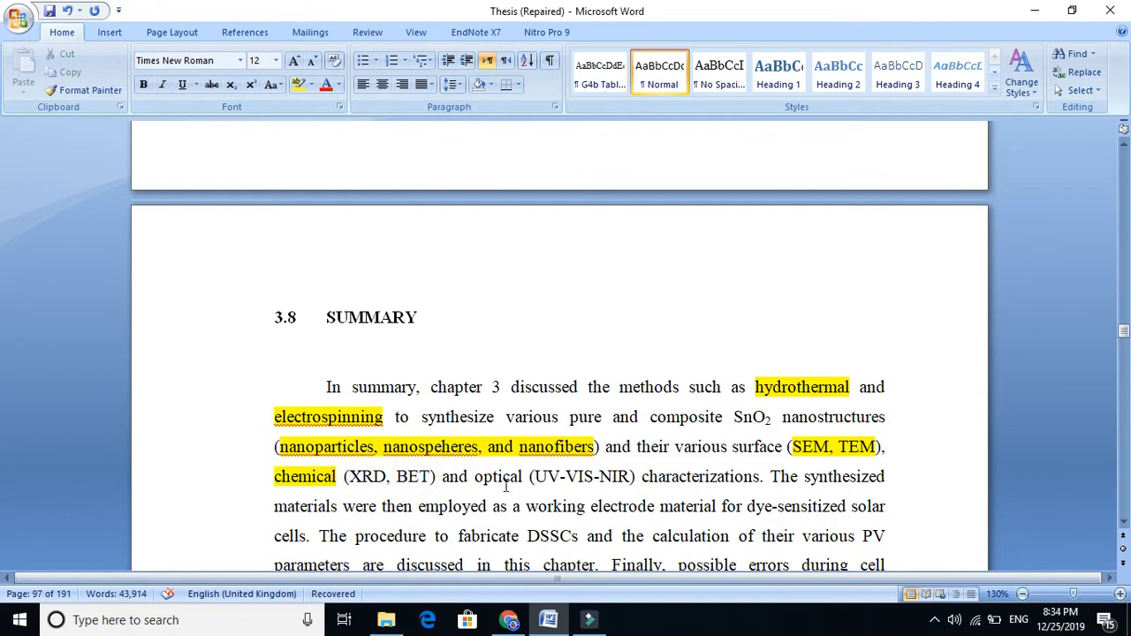
double_click(499, 477)
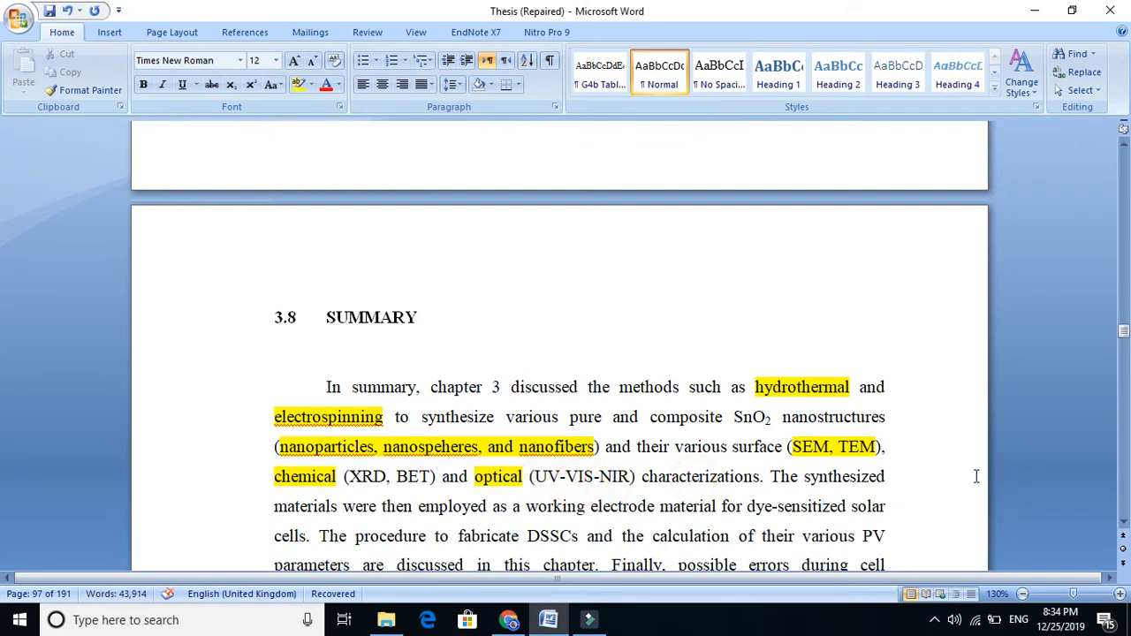
Step: Highlight the sentence about the synthesized materials for solar cells in yellow
scroll("down", 3)
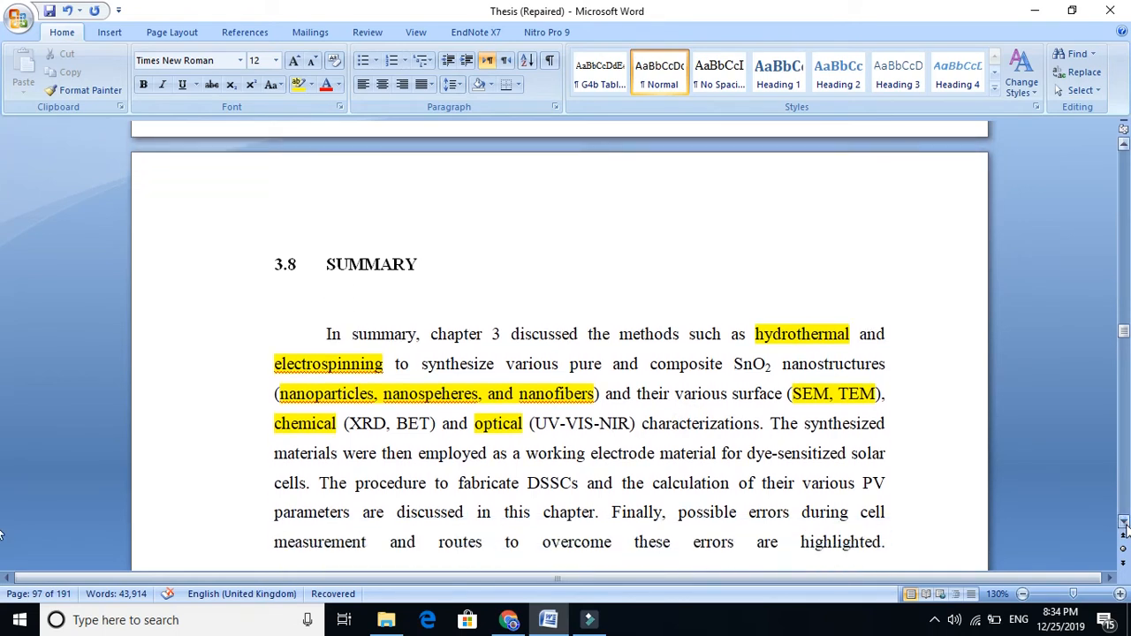
scroll("up", 3)
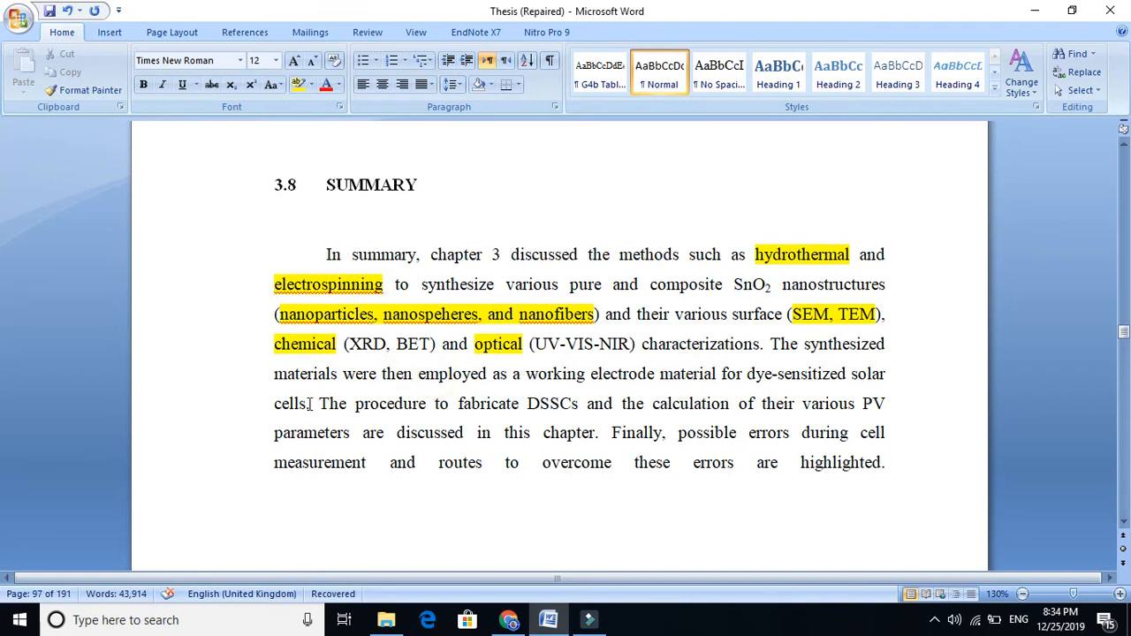
left_click_drag(314, 403, 580, 404)
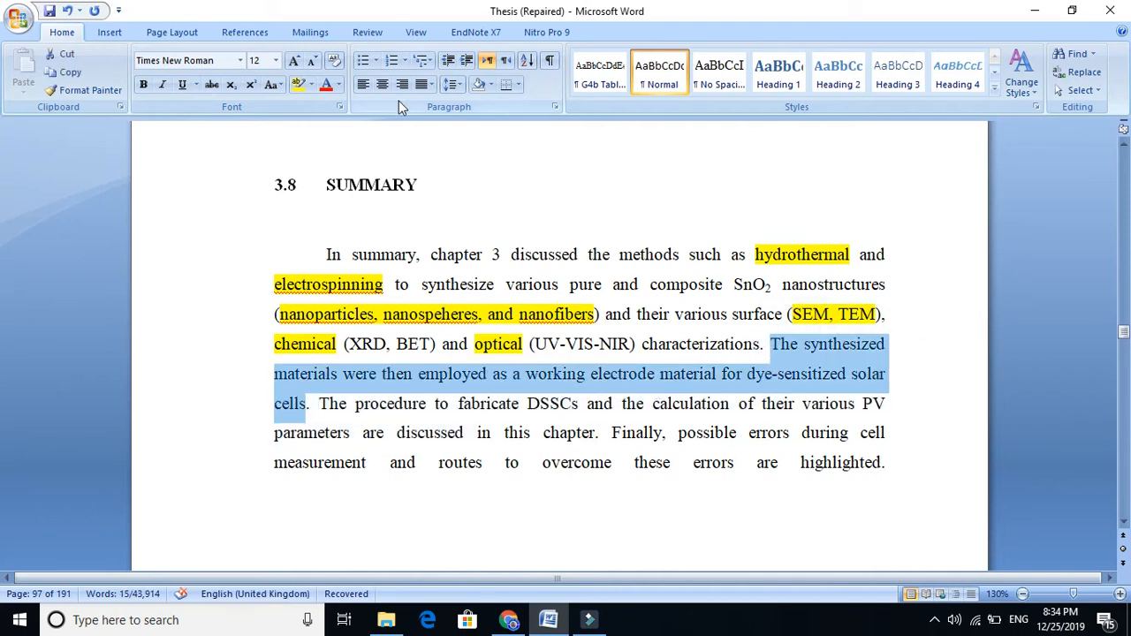
left_click(299, 85)
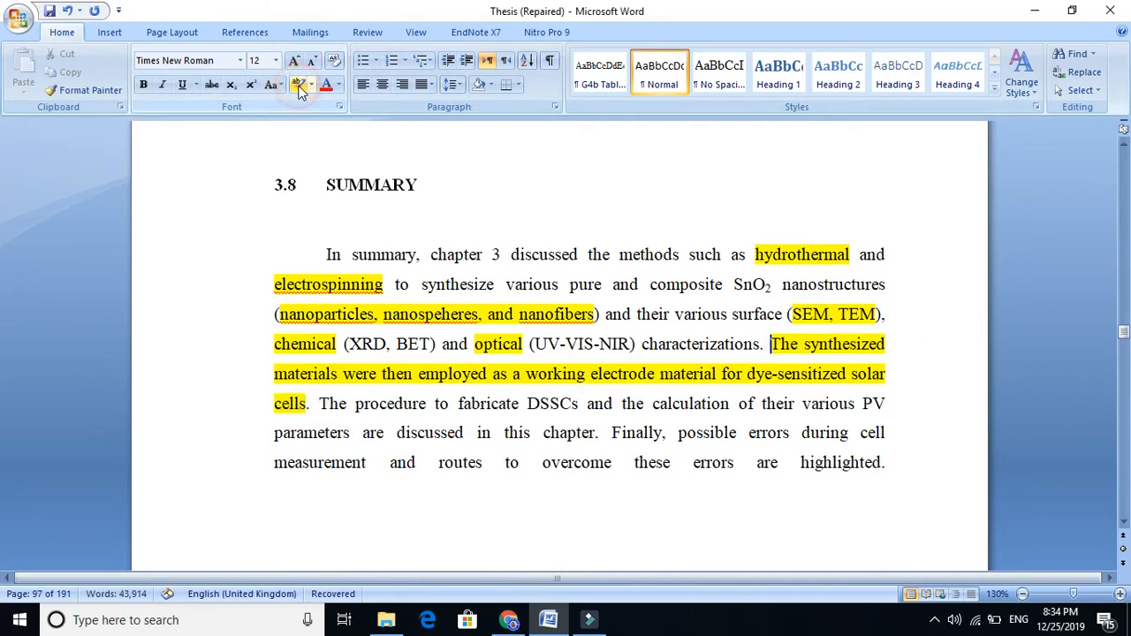
Step: Highlight the words synthesize and characterizations in red
double_click(458, 285)
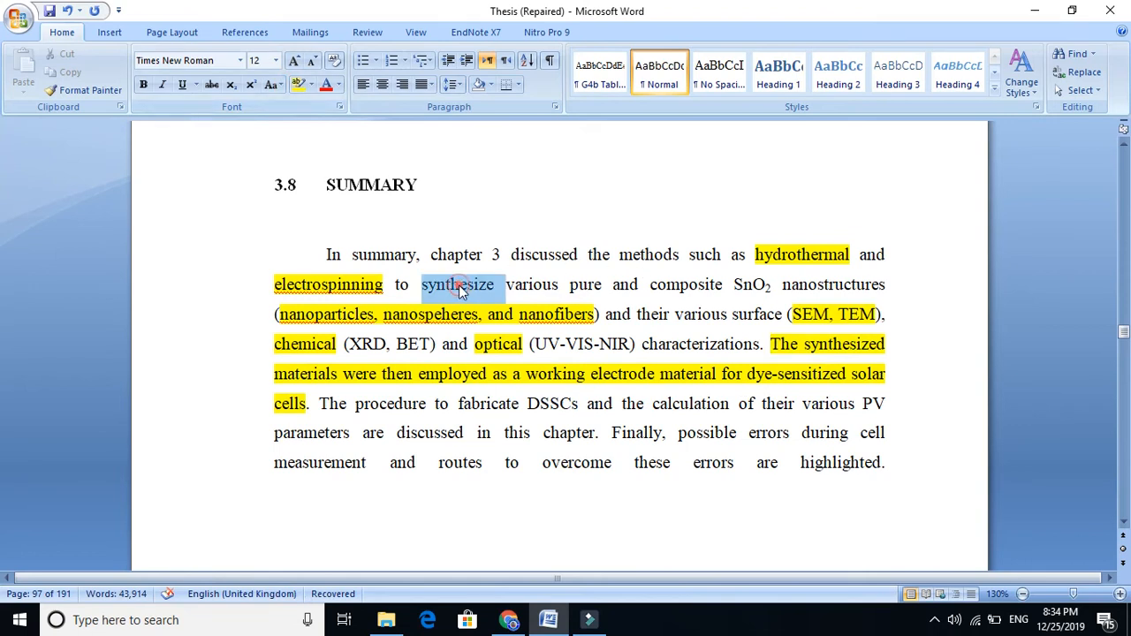
left_click(314, 85)
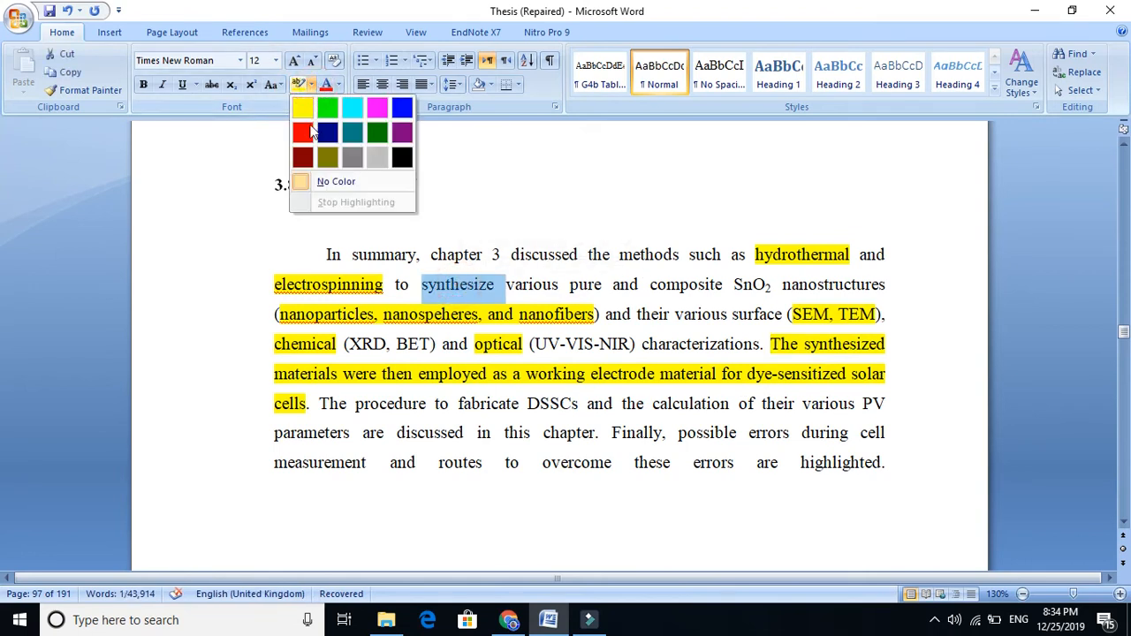
left_click(303, 132)
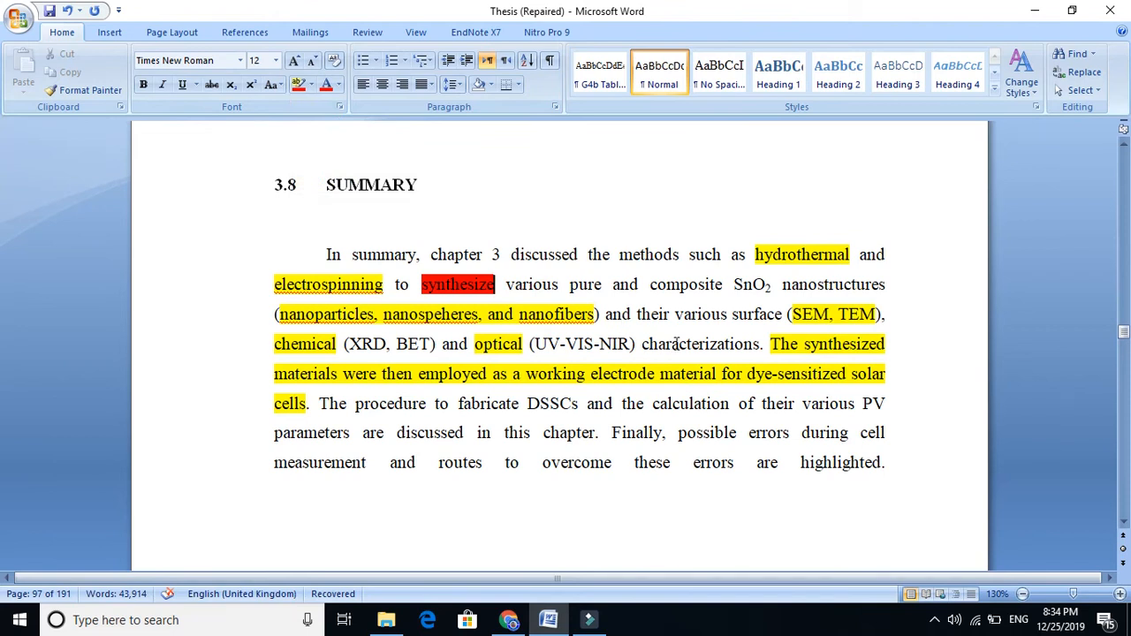
left_click(301, 85)
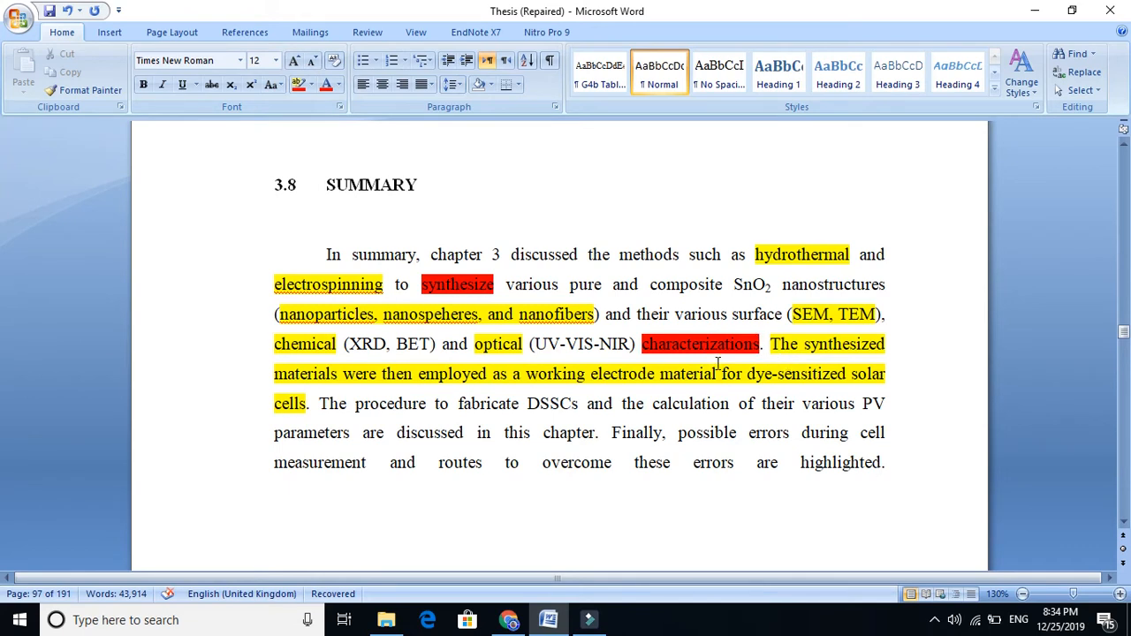
double_click(622, 375)
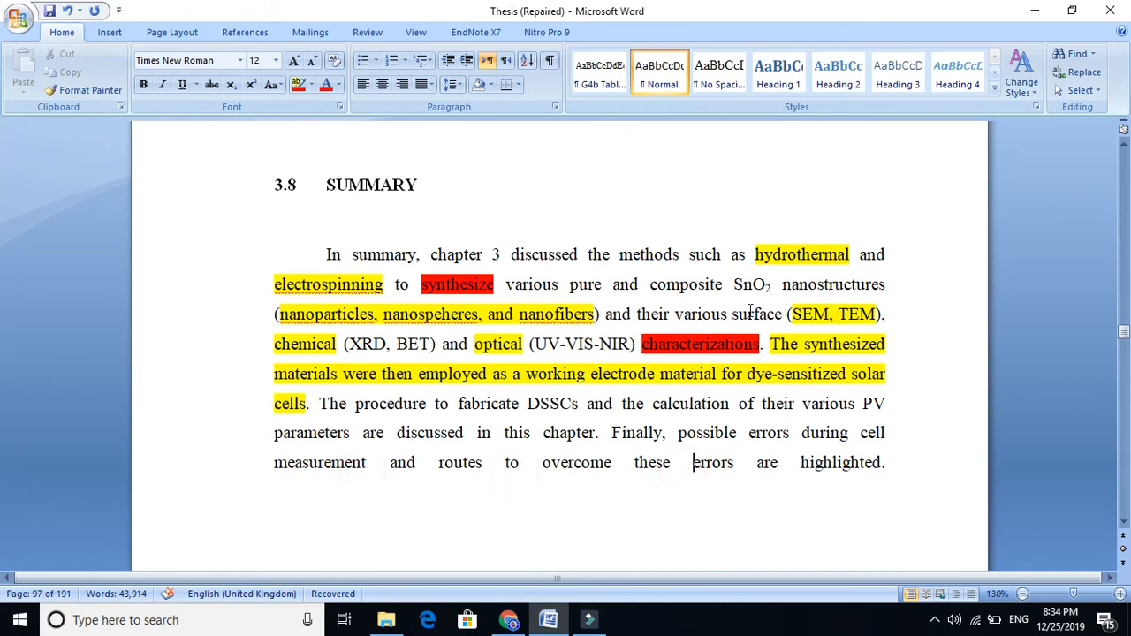
scroll("up", 3)
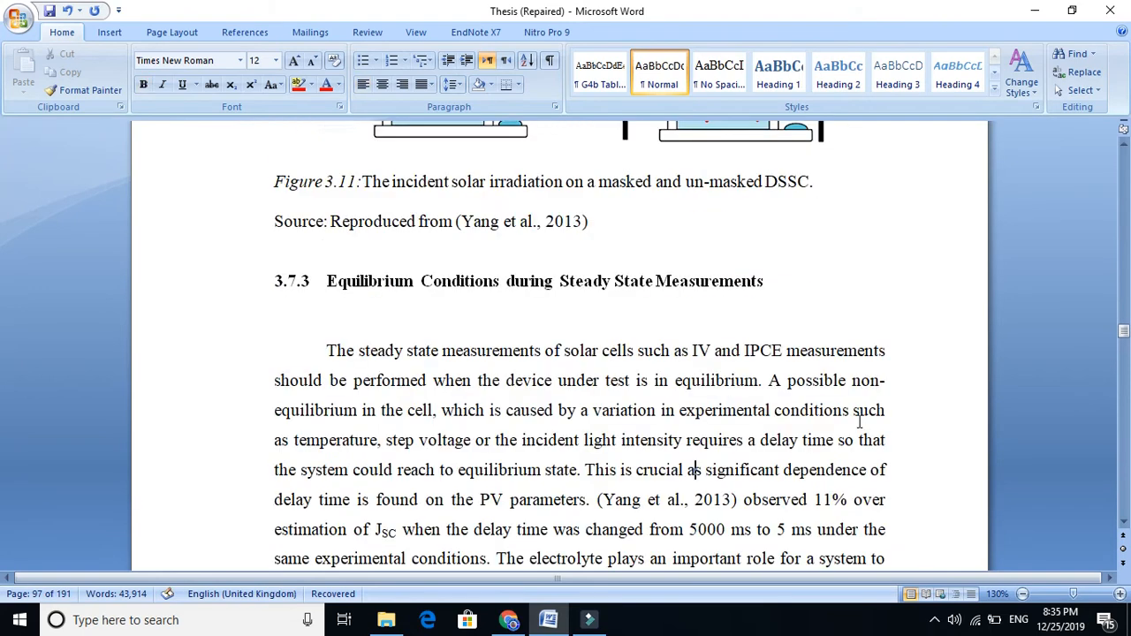
left_click(650, 276)
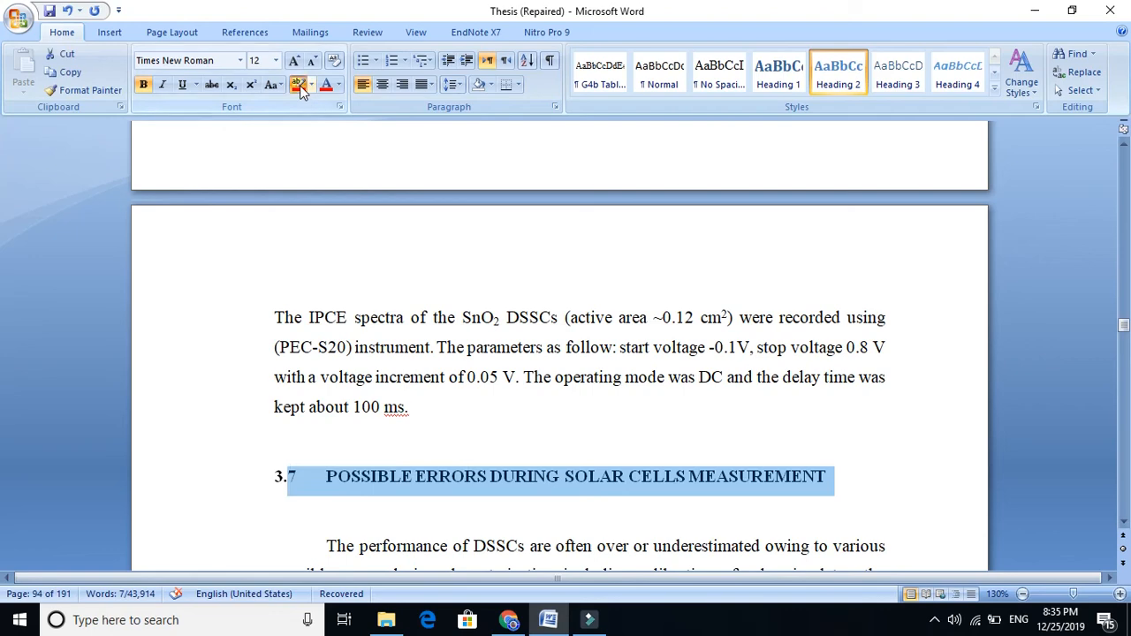
scroll("down", 3)
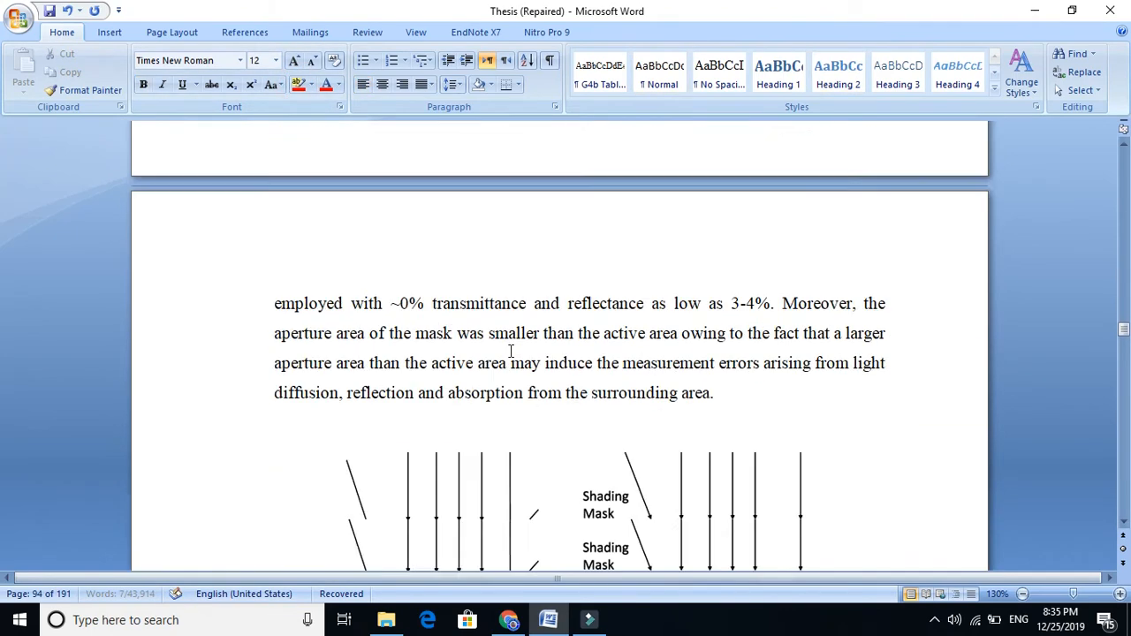
scroll("down", 3)
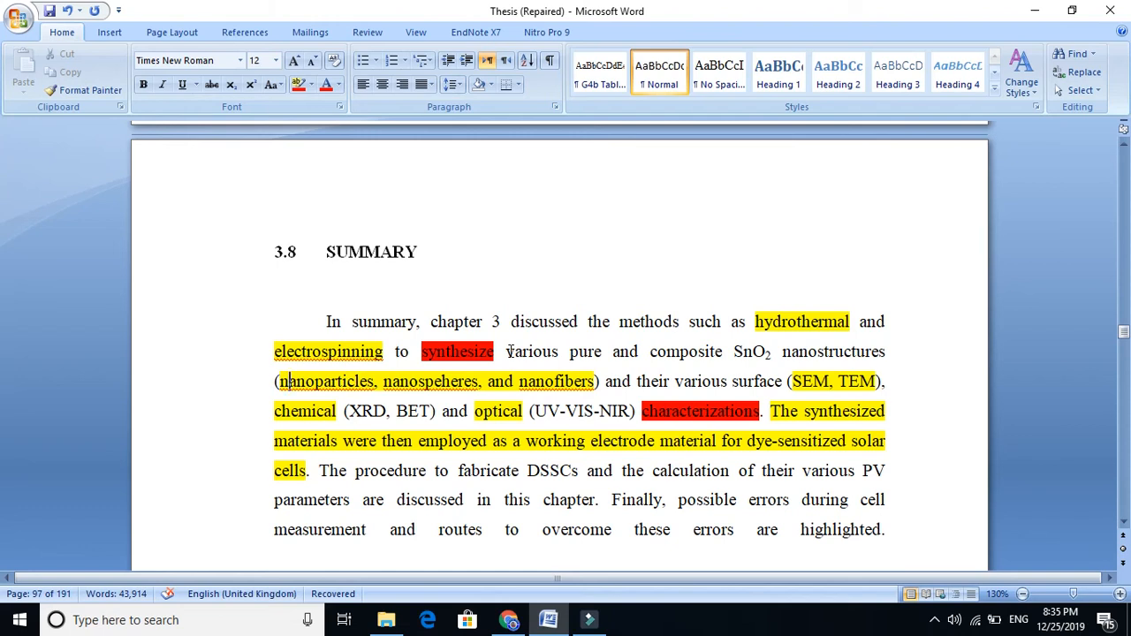
left_click(292, 381)
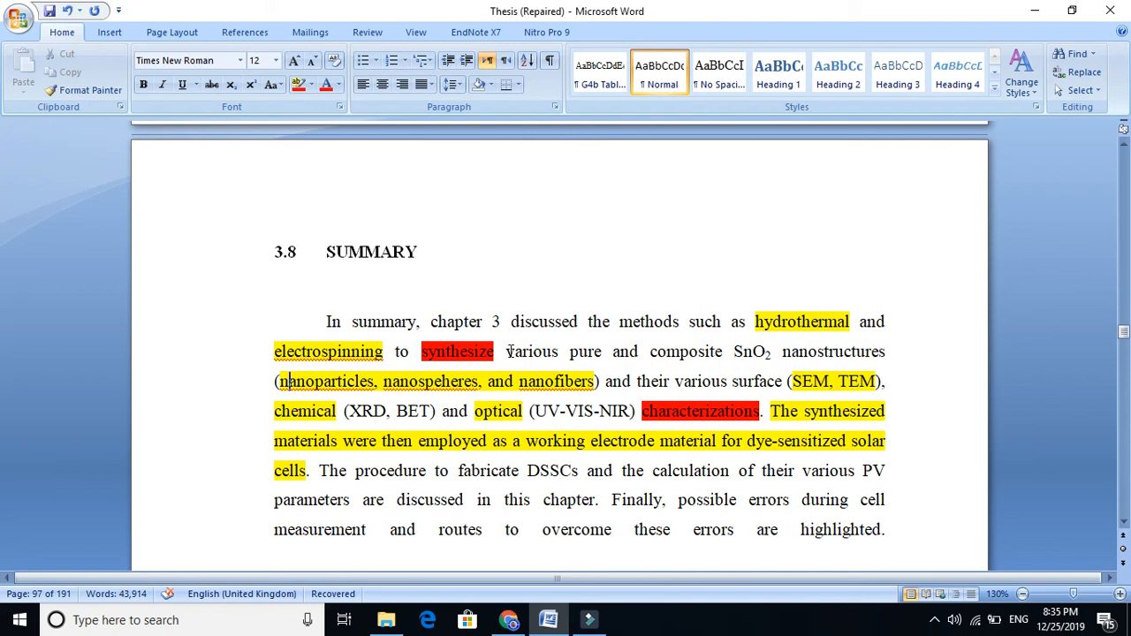
left_click(291, 382)
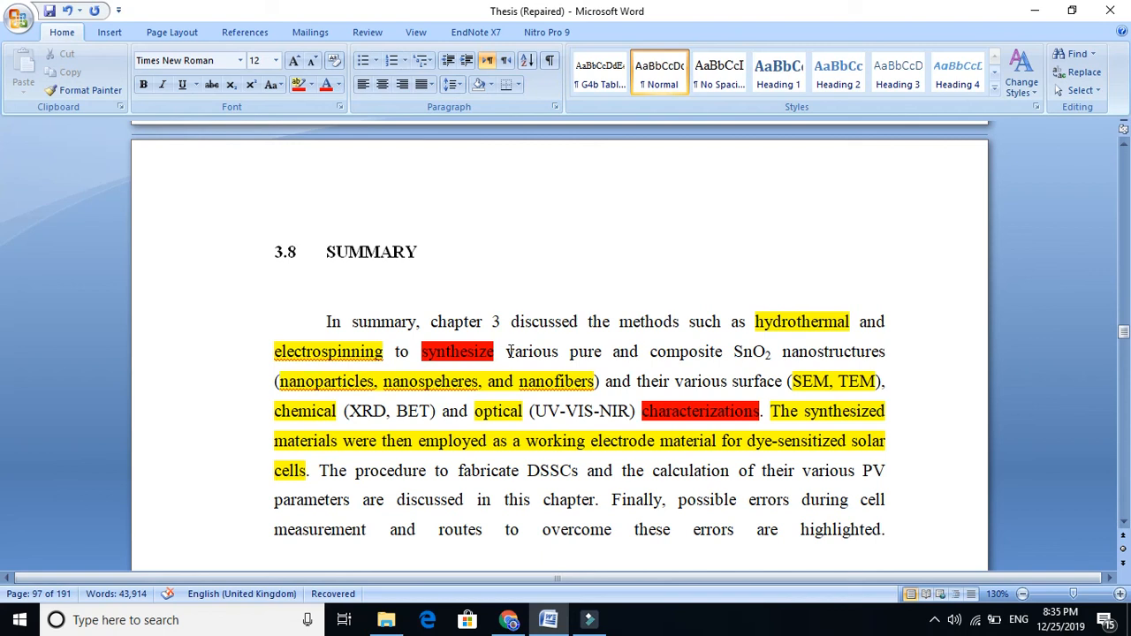